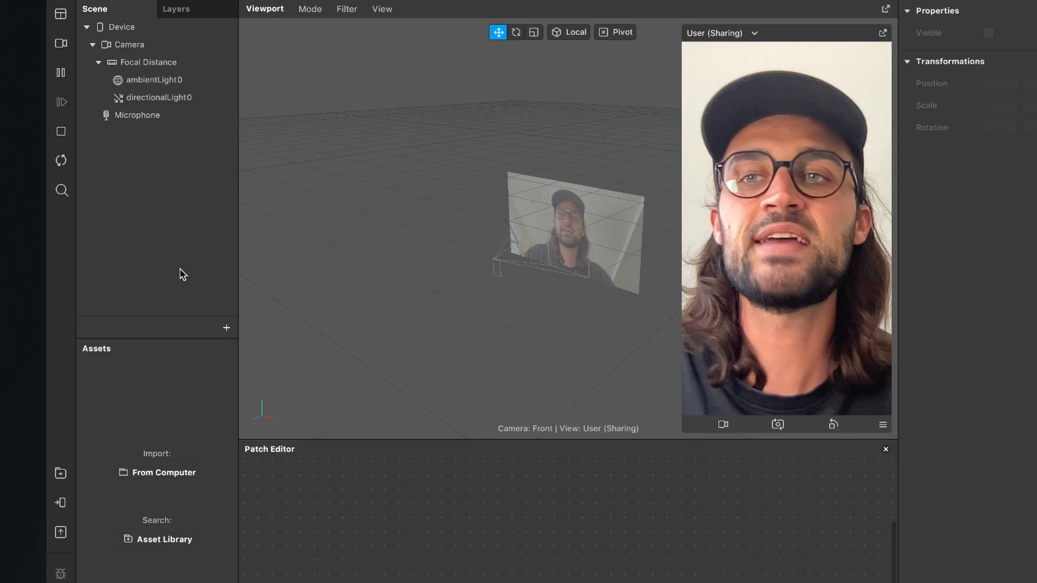
Step: Extract cameraTexture0 from the scene camera's front camera feed via Texture Extraction
click(130, 44)
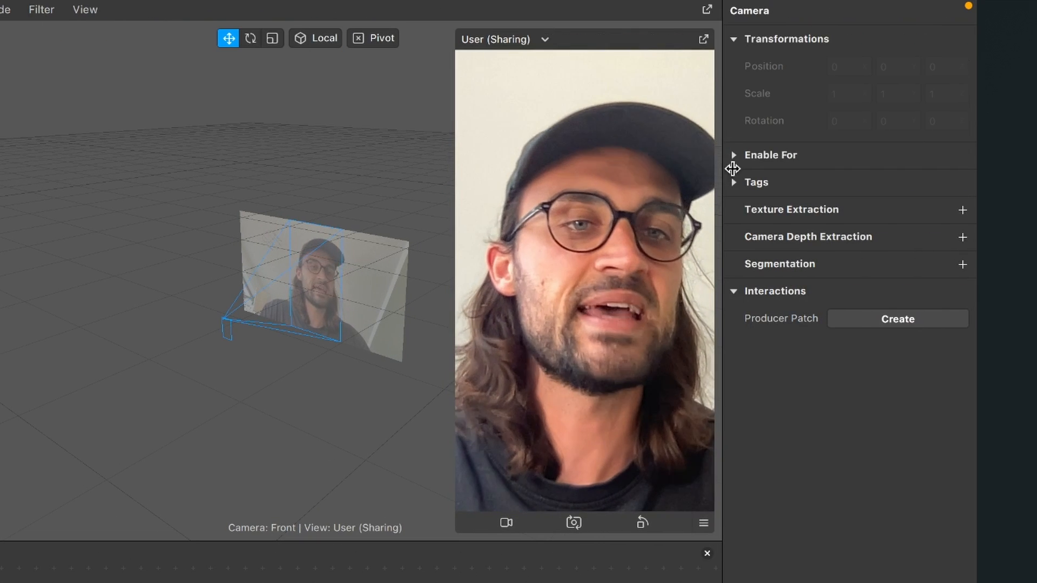
mouse_move(943, 219)
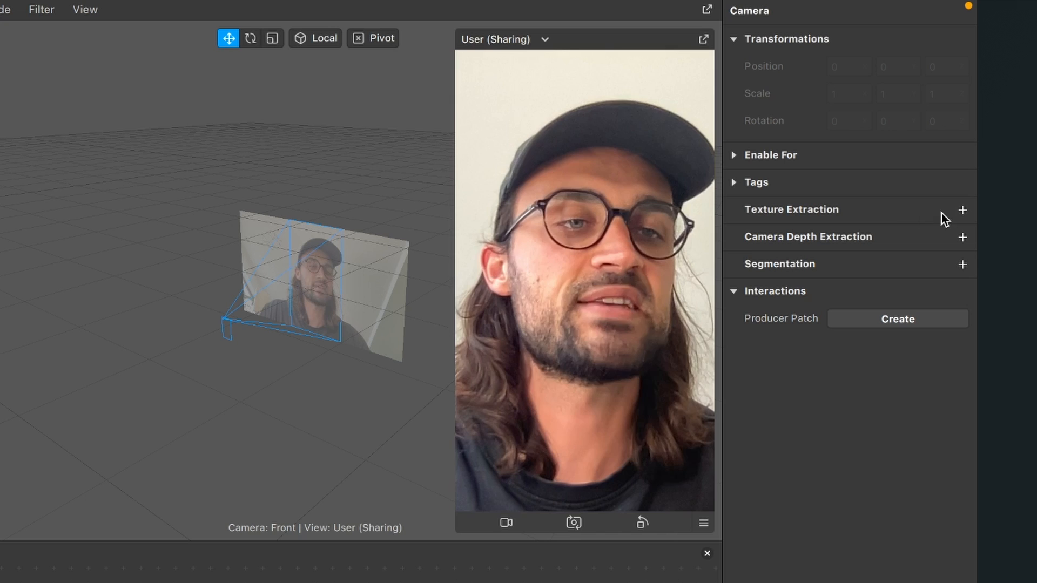
click(963, 210)
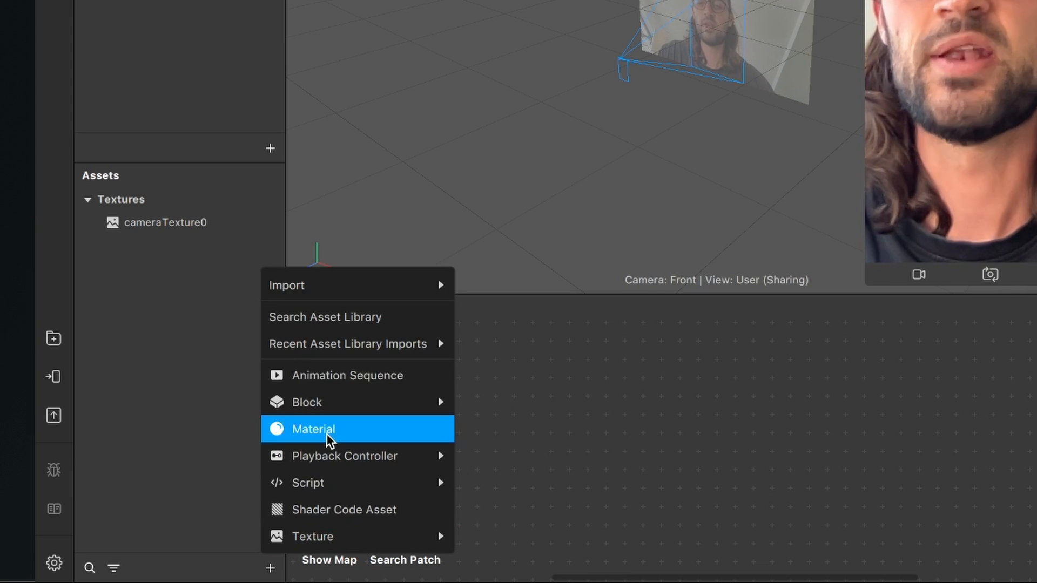
Step: Add material0 and turn its Diffuse Texture into a Patch Editor patch
click(313, 428)
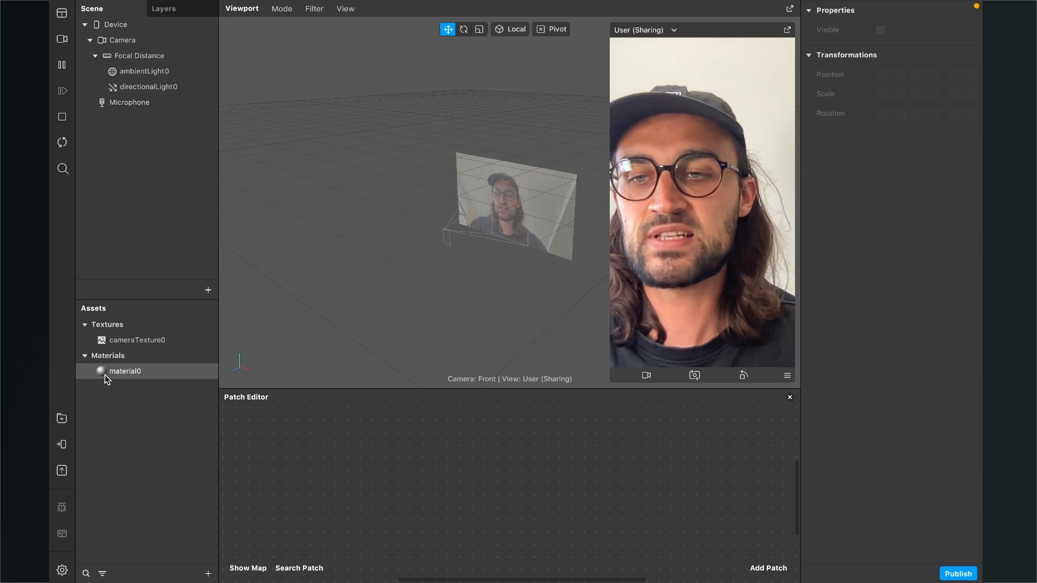
click(125, 371)
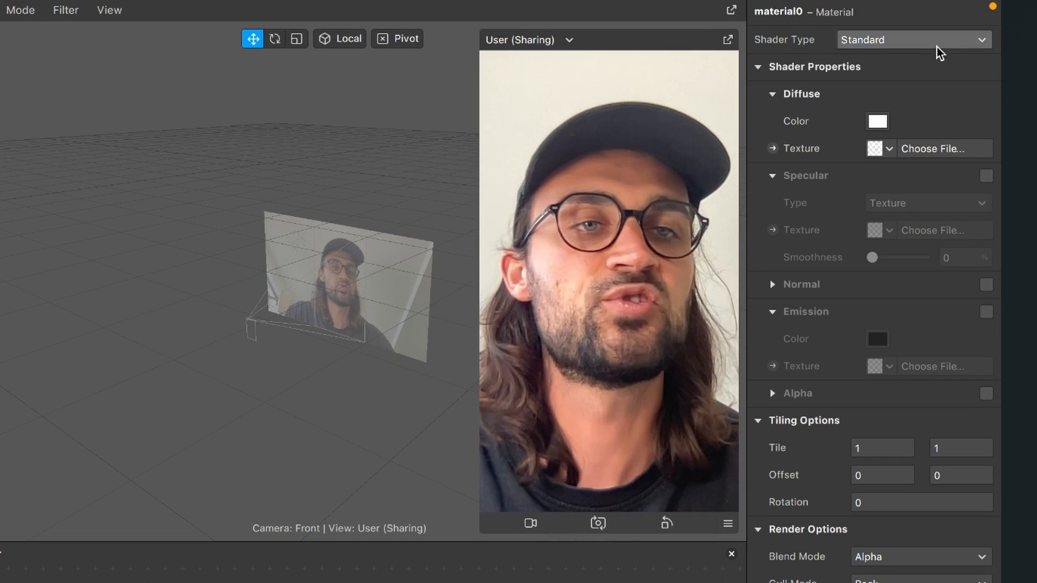
click(913, 39)
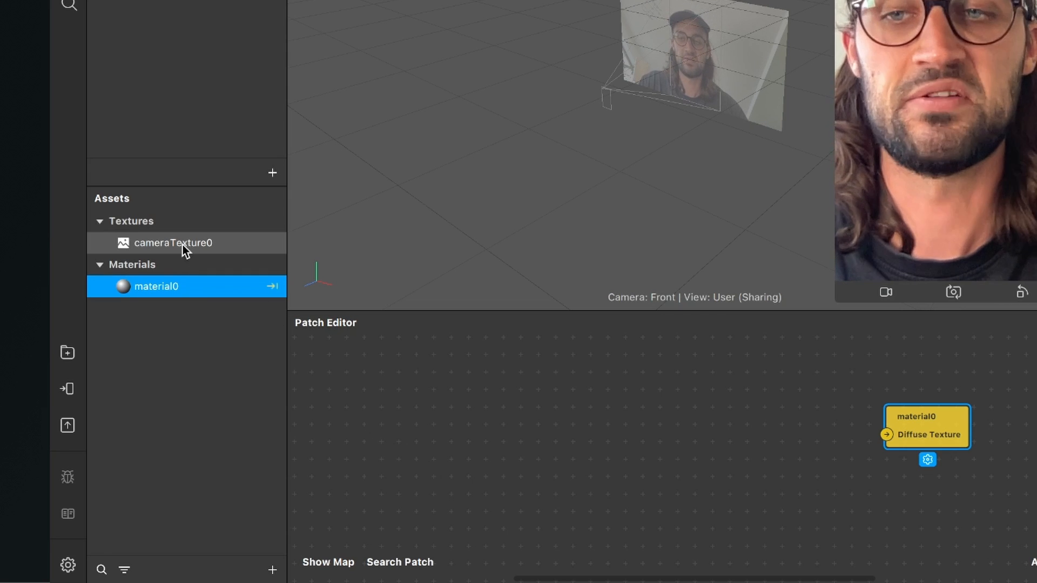
Step: Drag cameraTexture0 into the Patch Editor and open the AR Library
click(173, 243)
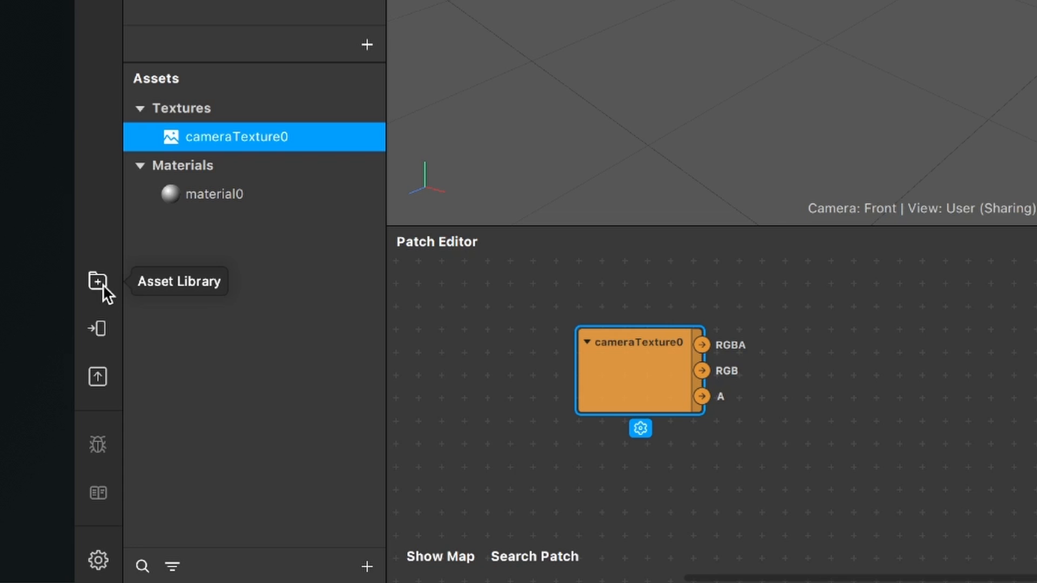
click(98, 281)
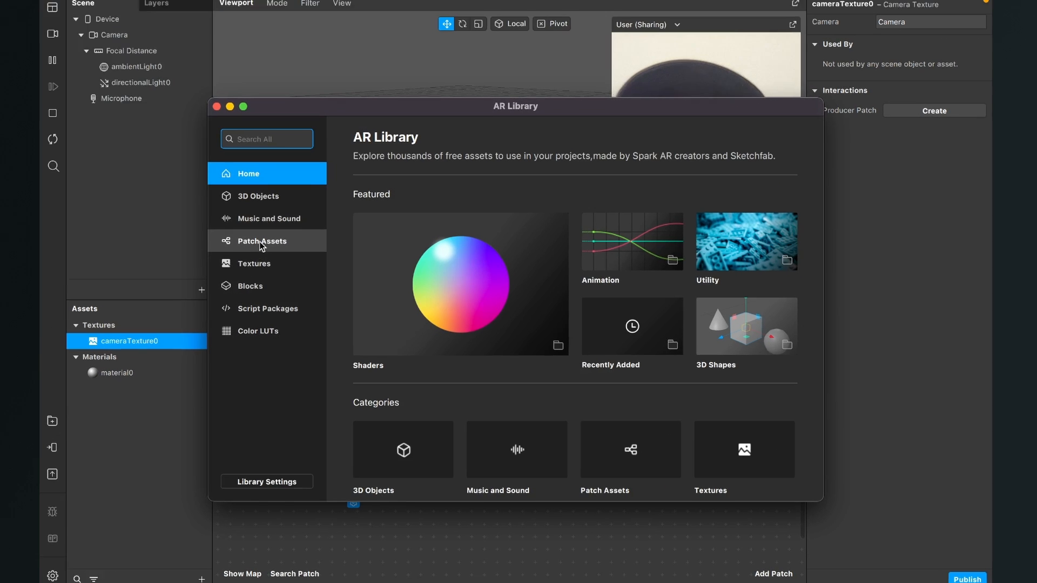
Step: Search Patch Assets for 'Except one color' and import B&W Except One Color free
click(262, 241)
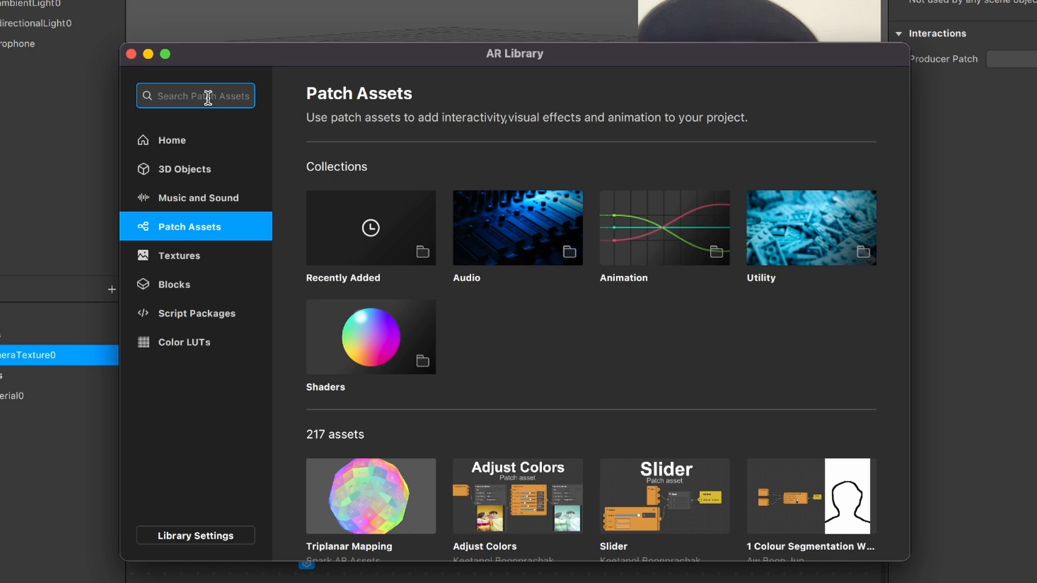
text(Exce)
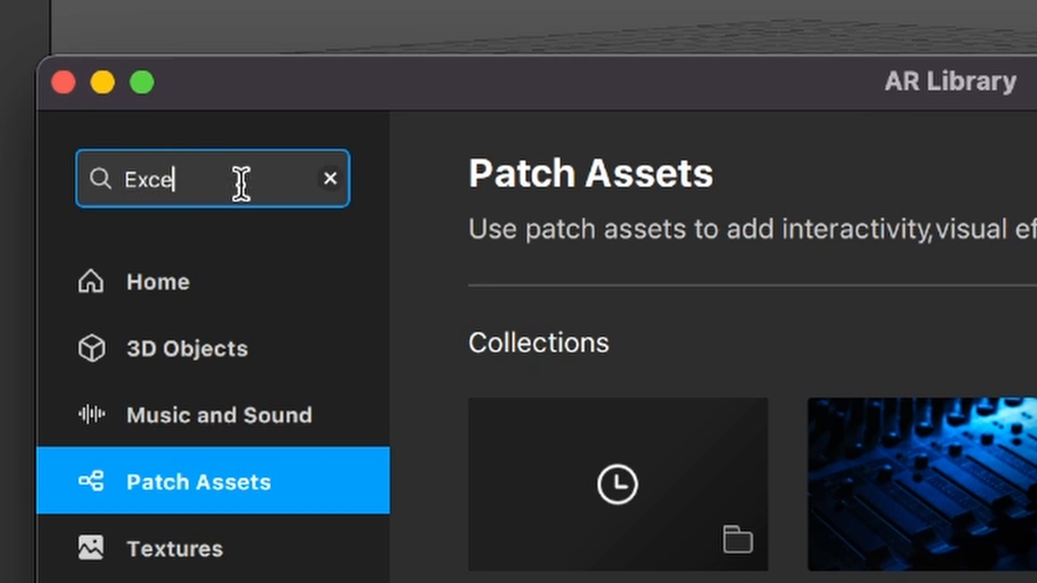
text(Except one color)
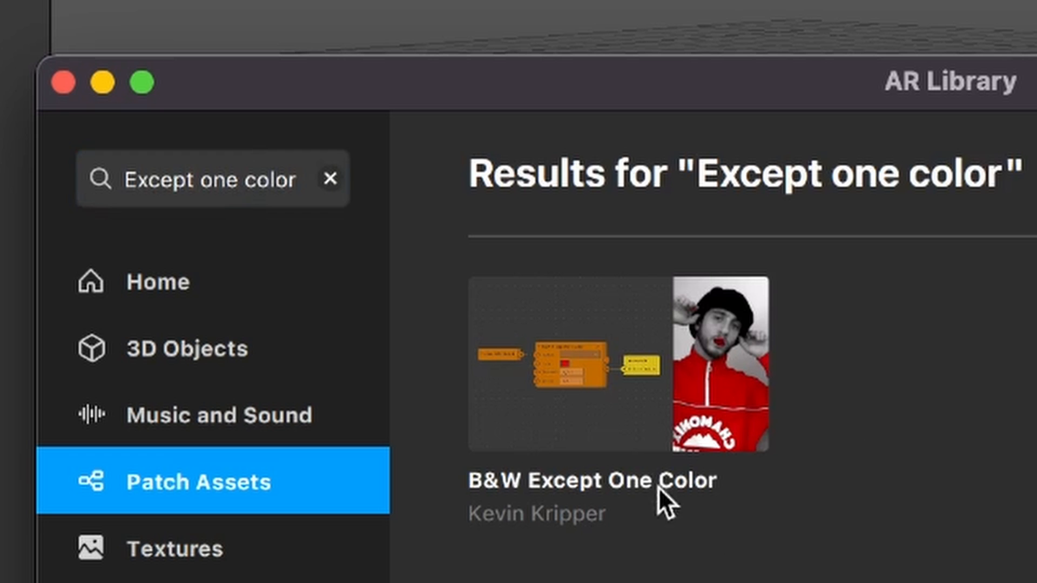
click(618, 364)
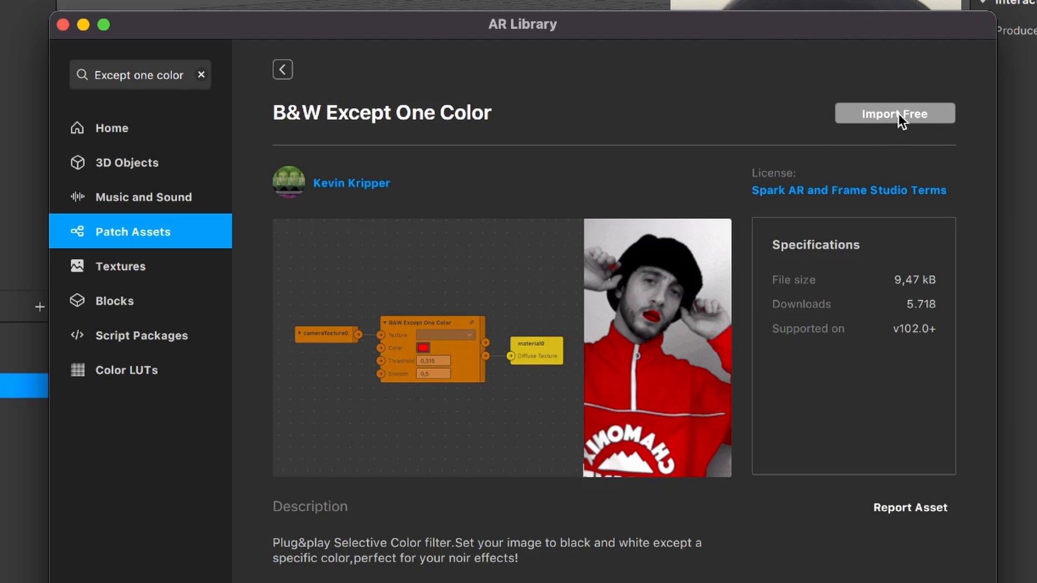
click(894, 113)
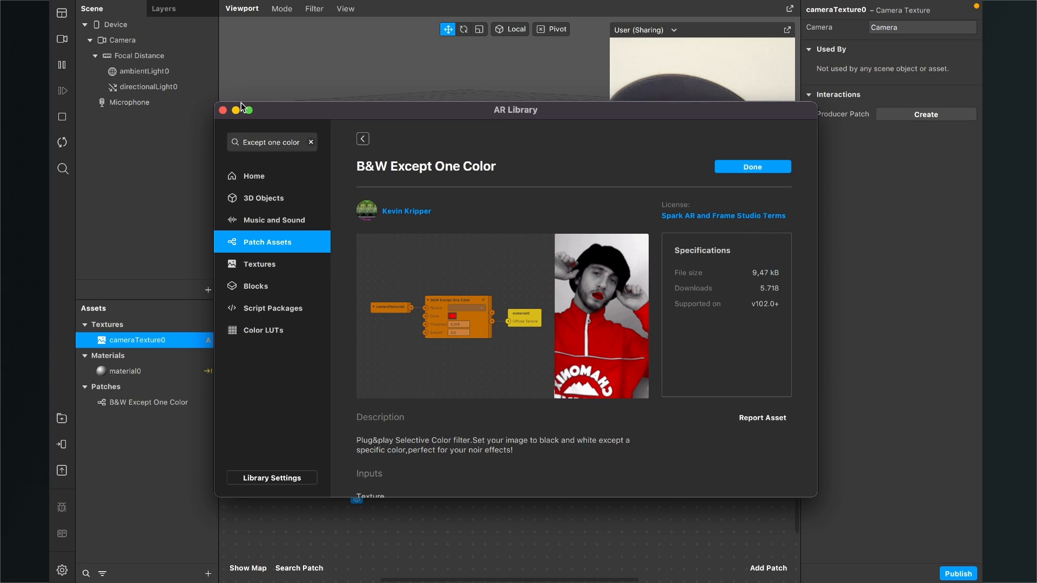
Step: Add the B&W Except One Color patch and feed cameraTexture0 RGBA into its Texture input
click(752, 166)
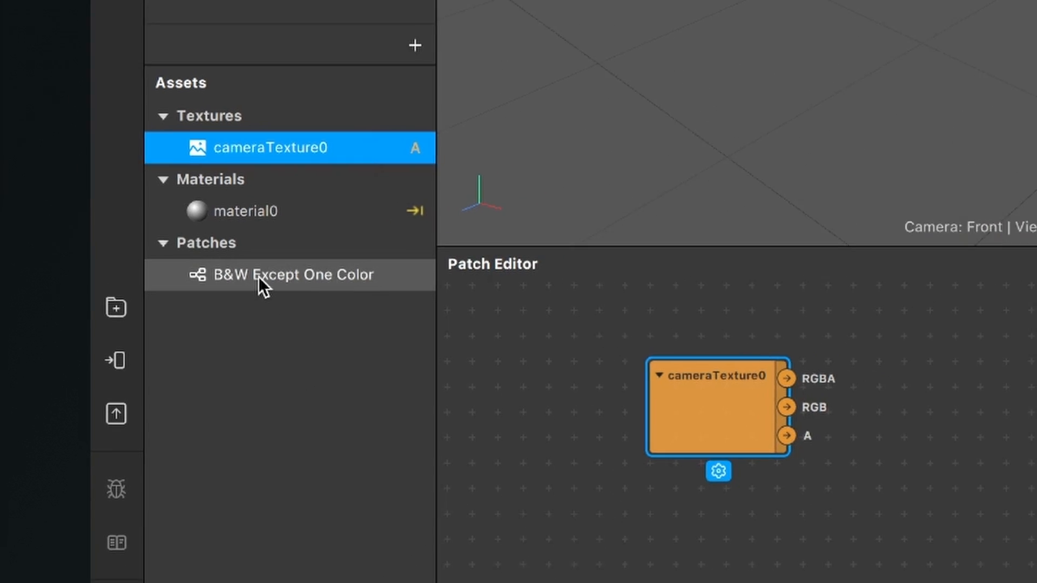
click(293, 274)
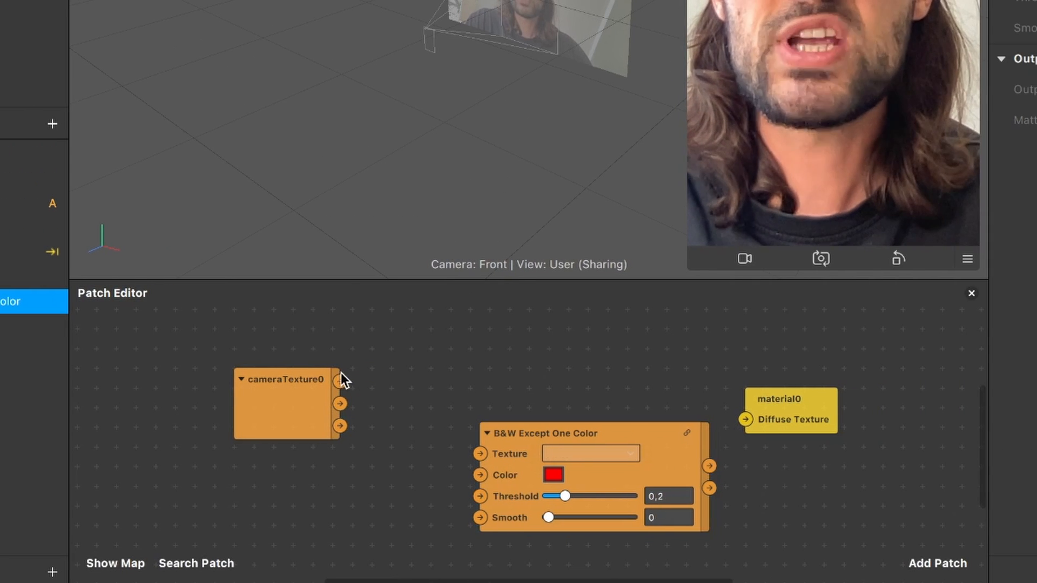
mouse_move(339, 382)
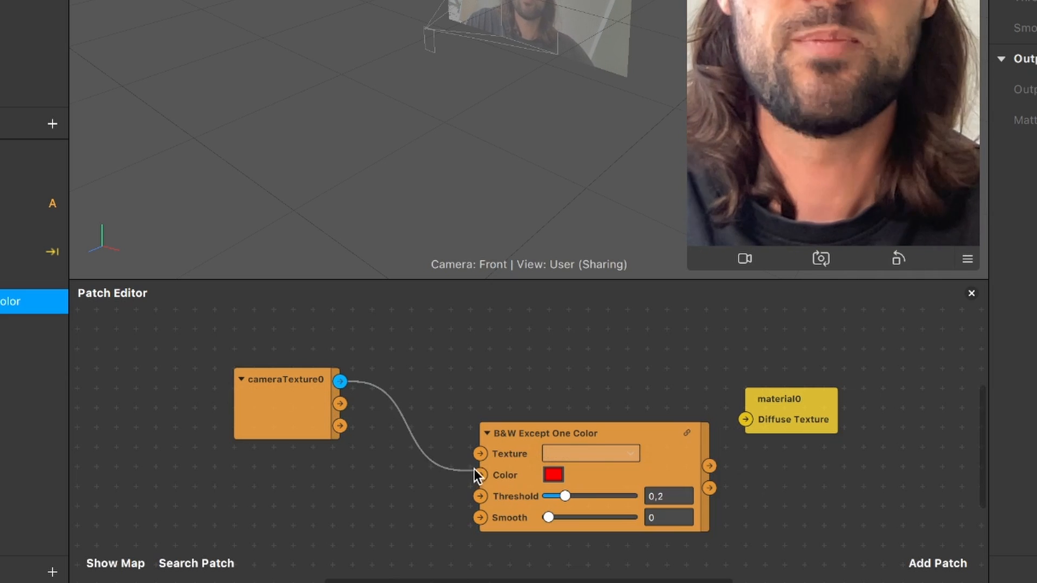
click(542, 433)
text(re)
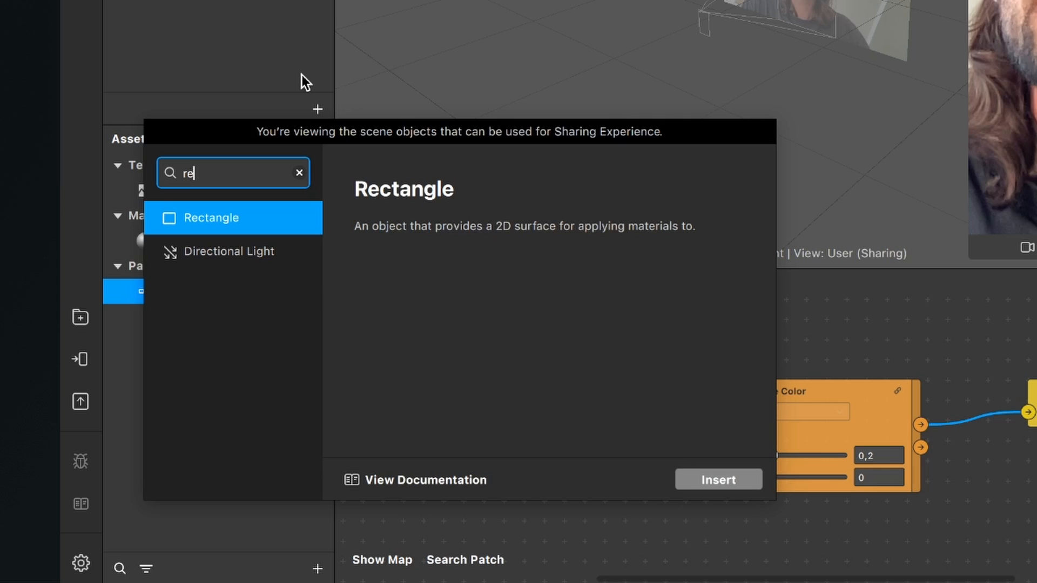
Step: Insert a Rectangle into canvas0 and select rectangle0 to show its properties
click(718, 479)
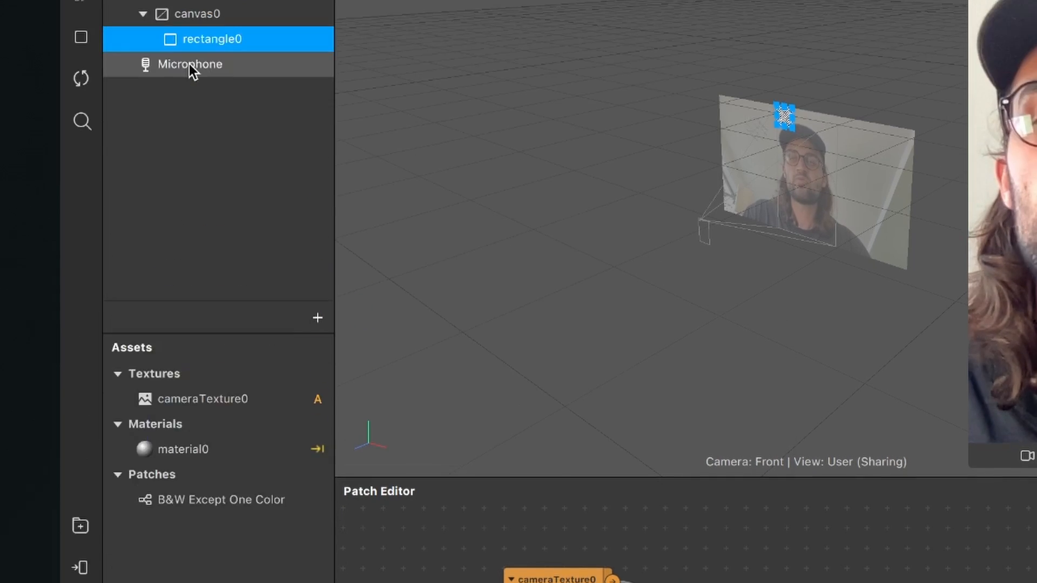
click(190, 65)
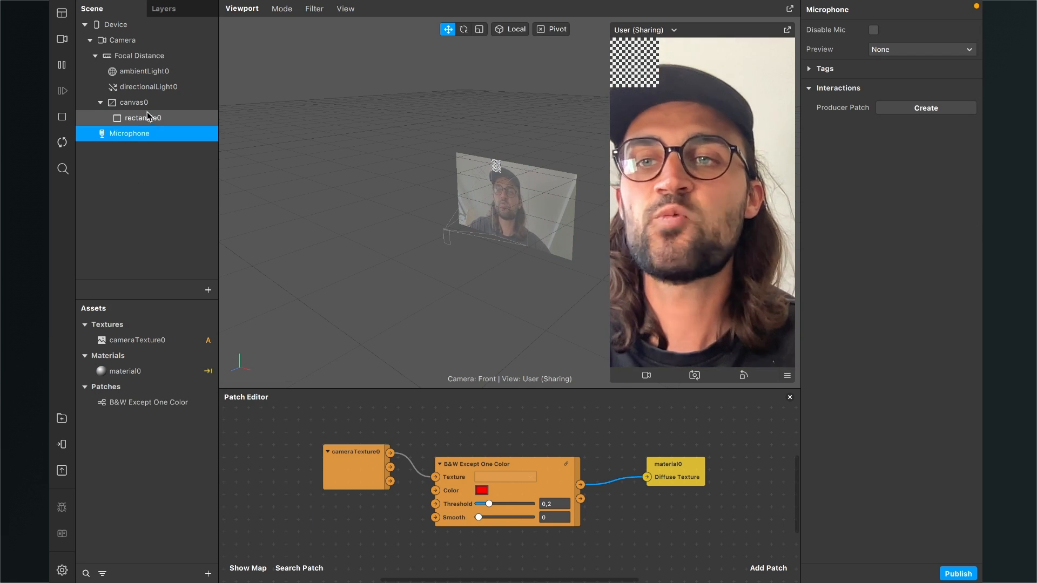
click(143, 118)
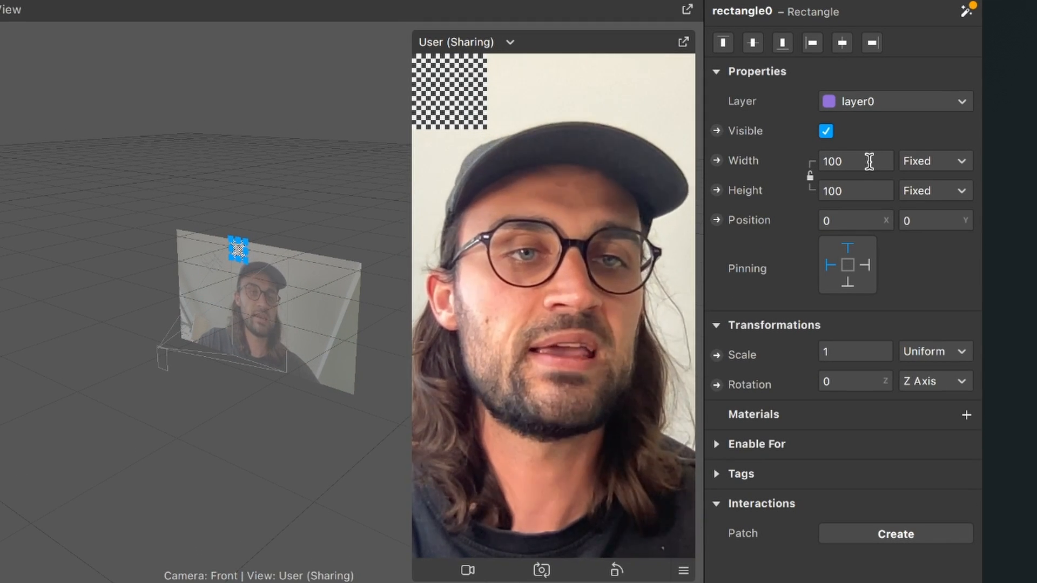
Step: Set rectangle0's width and height to Relative and assign material0
click(934, 161)
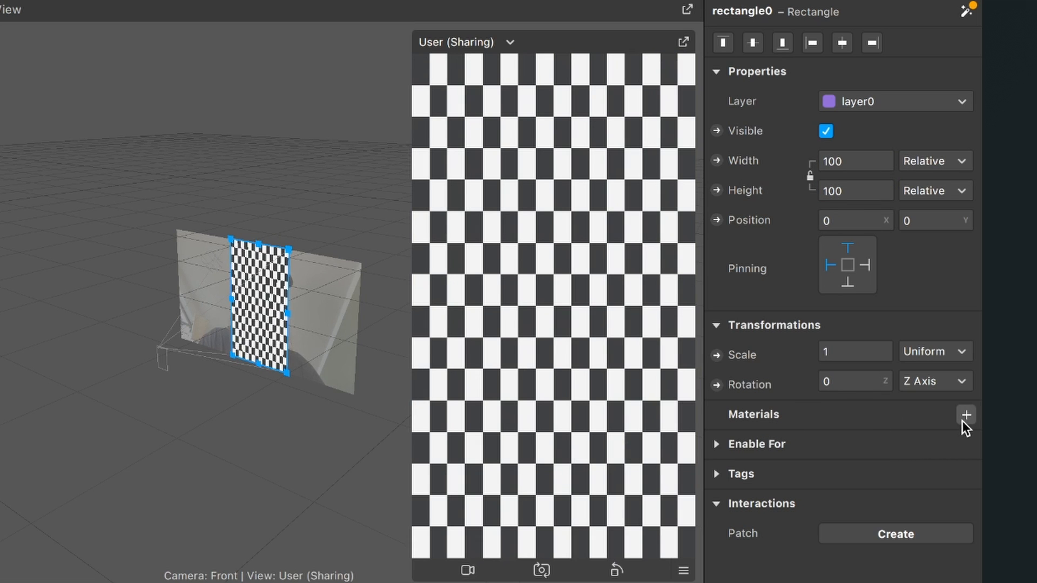
click(965, 415)
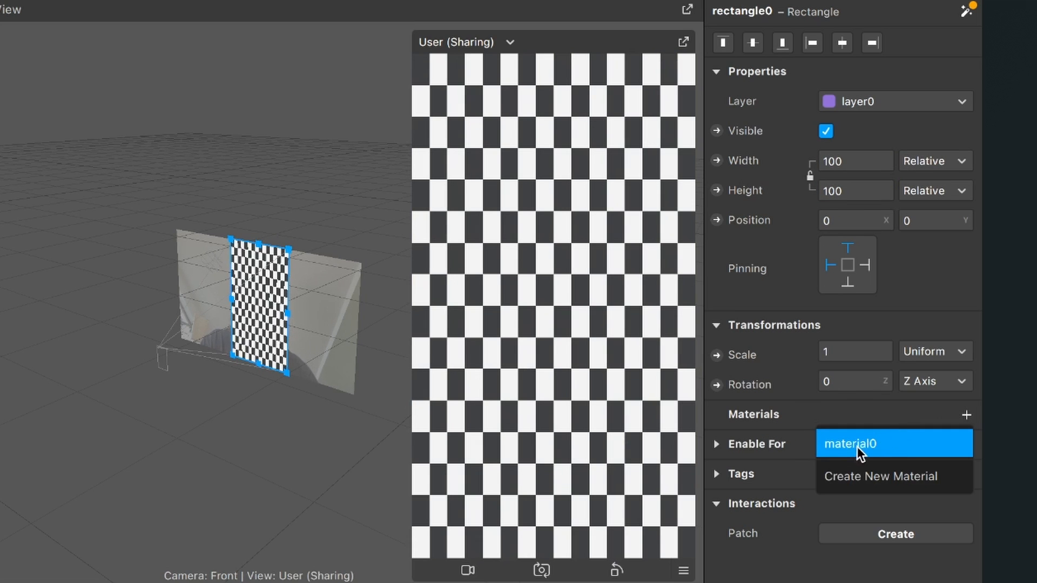
click(860, 443)
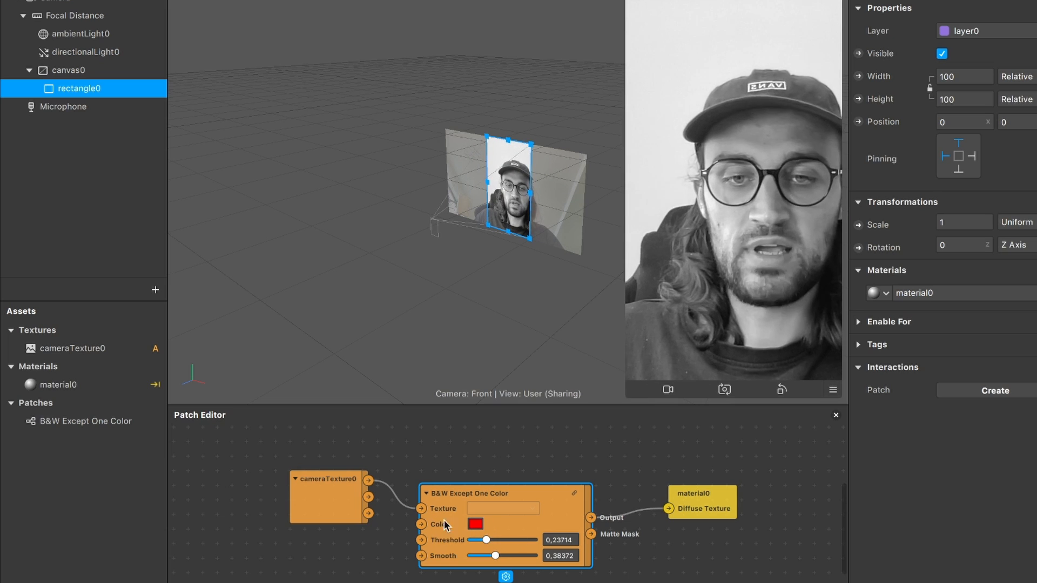
Step: Try blue and yellow as the kept colour, then settle on cyan
click(475, 524)
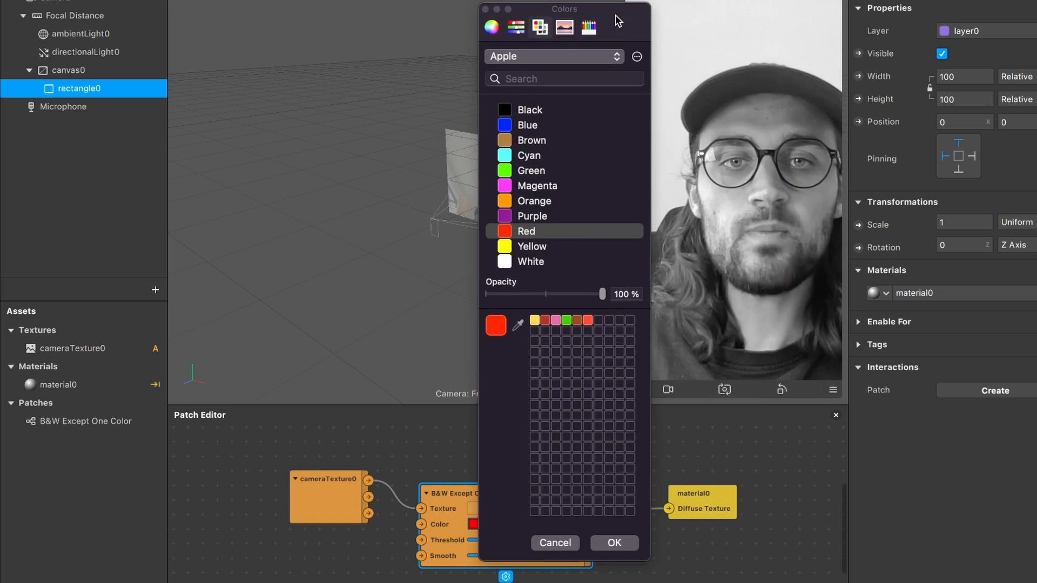
click(527, 125)
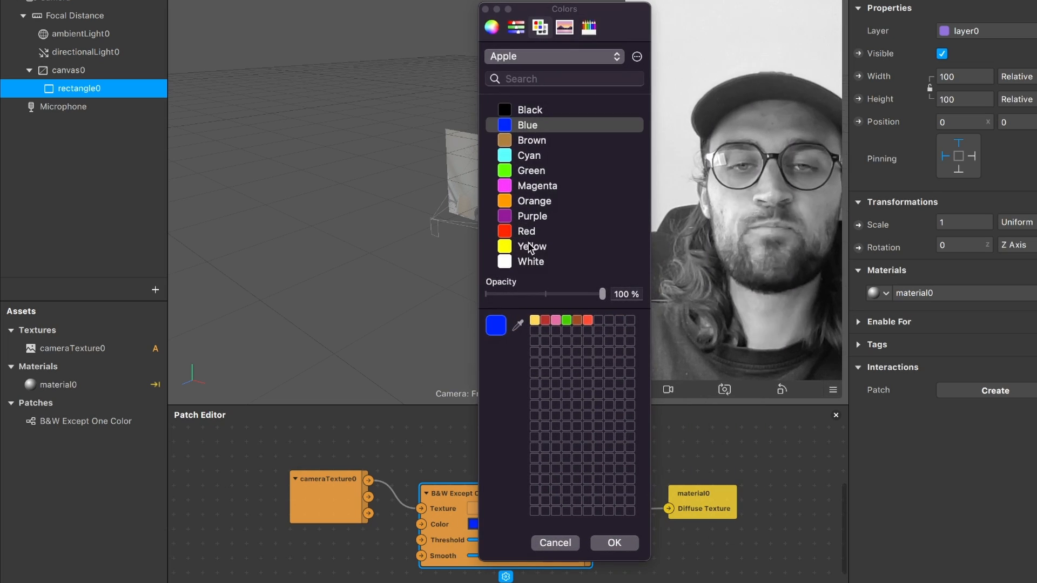
click(531, 247)
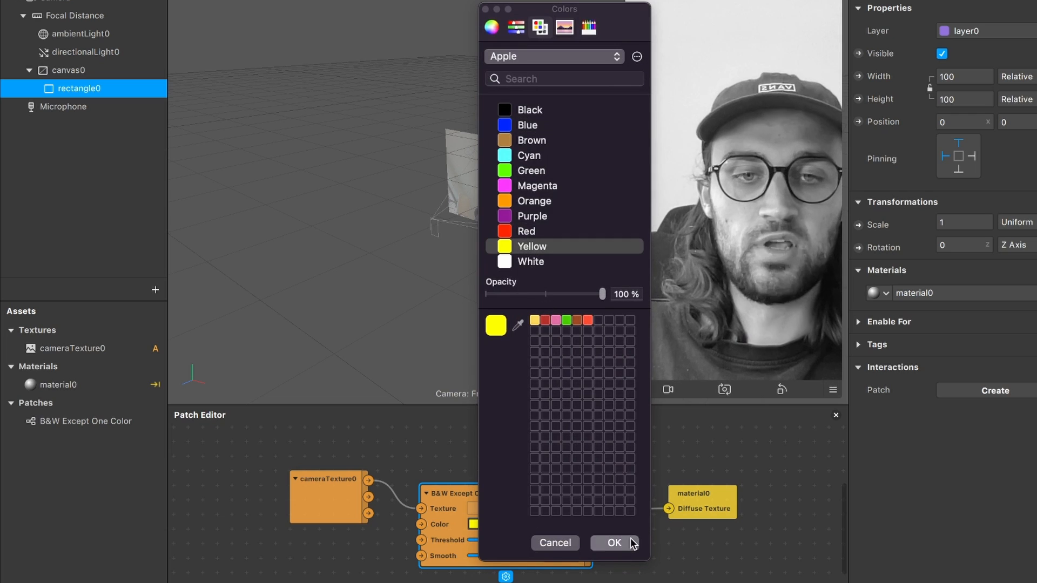
click(613, 543)
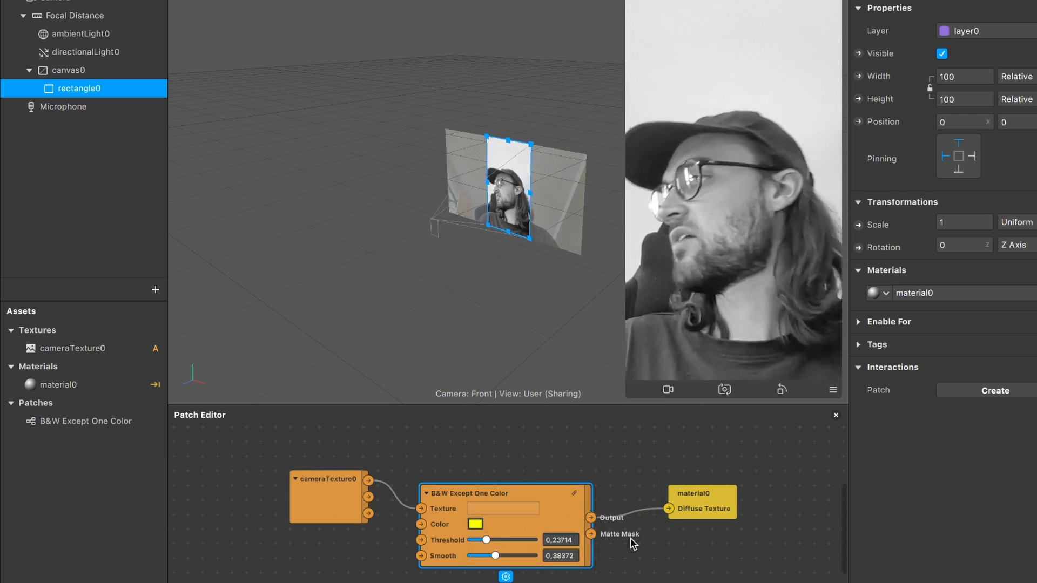
click(474, 524)
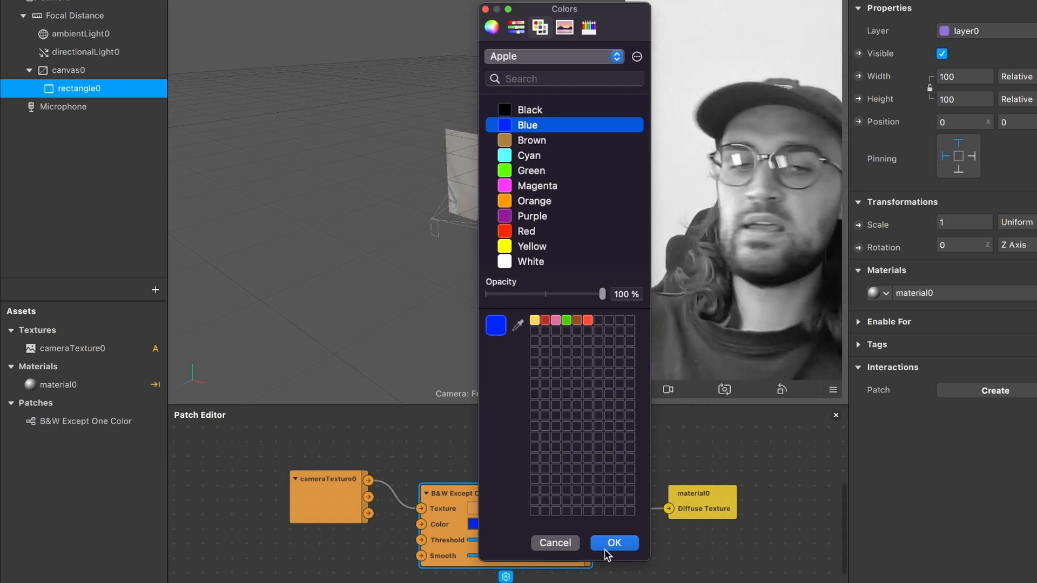
click(613, 542)
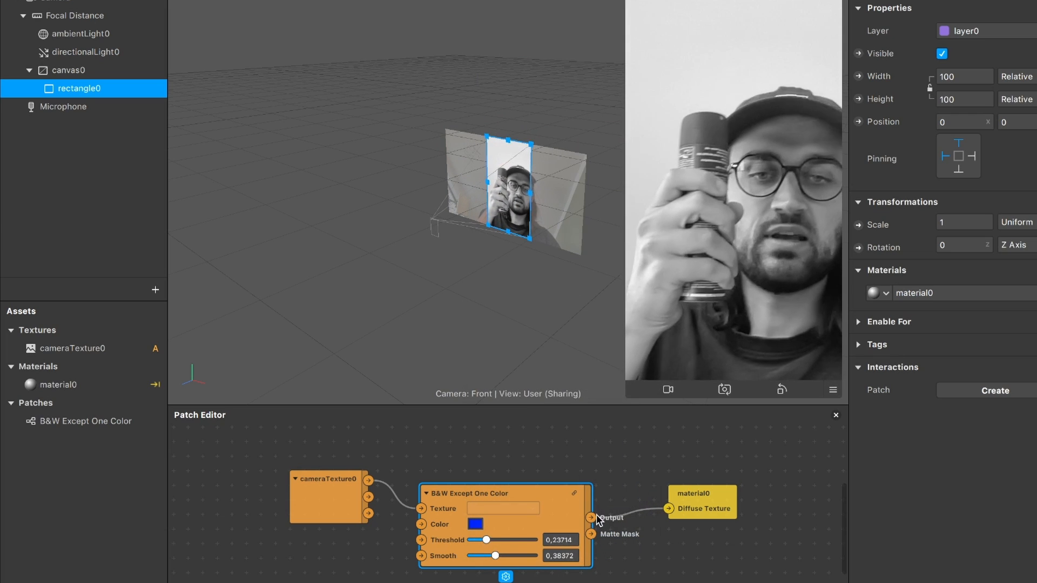
click(475, 524)
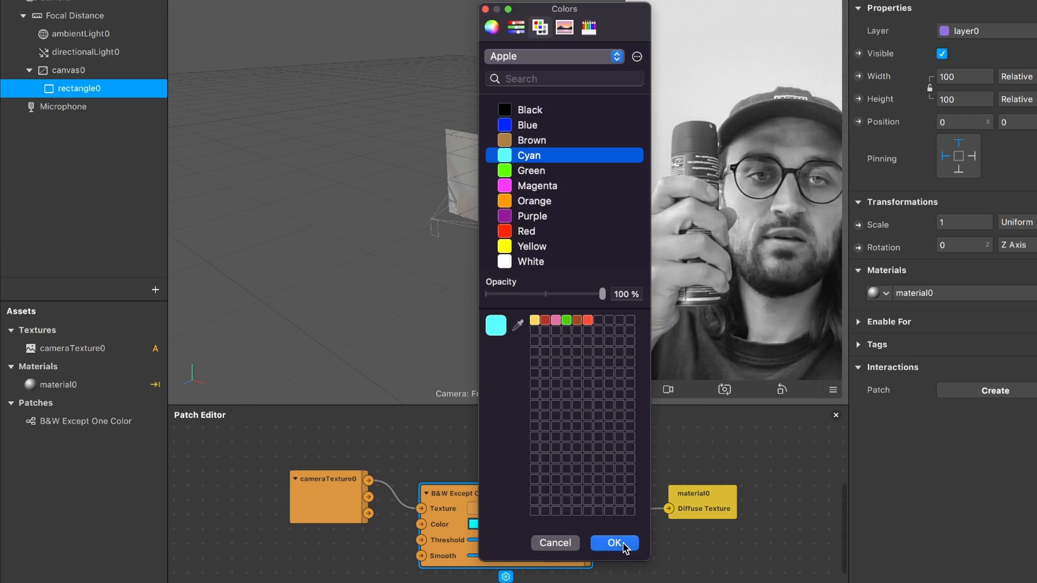
click(613, 543)
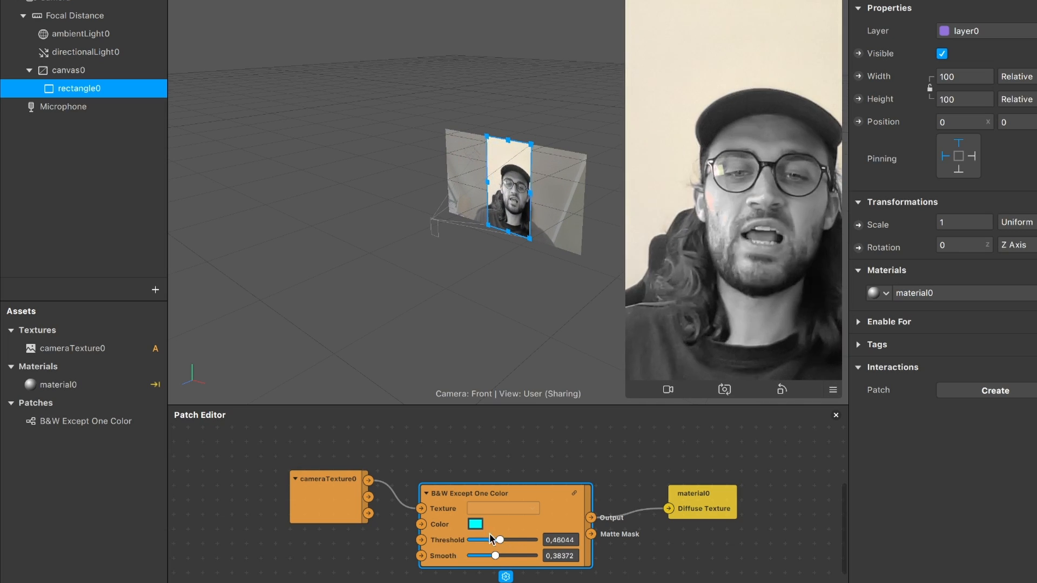
Step: Pick Red in the Colors window and confirm it as the kept colour
click(475, 524)
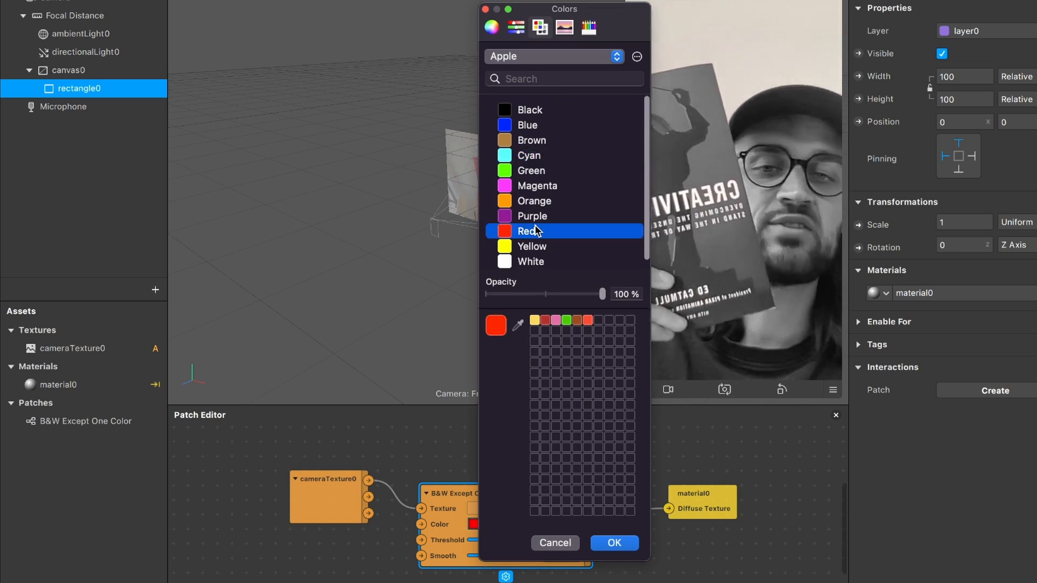
click(612, 543)
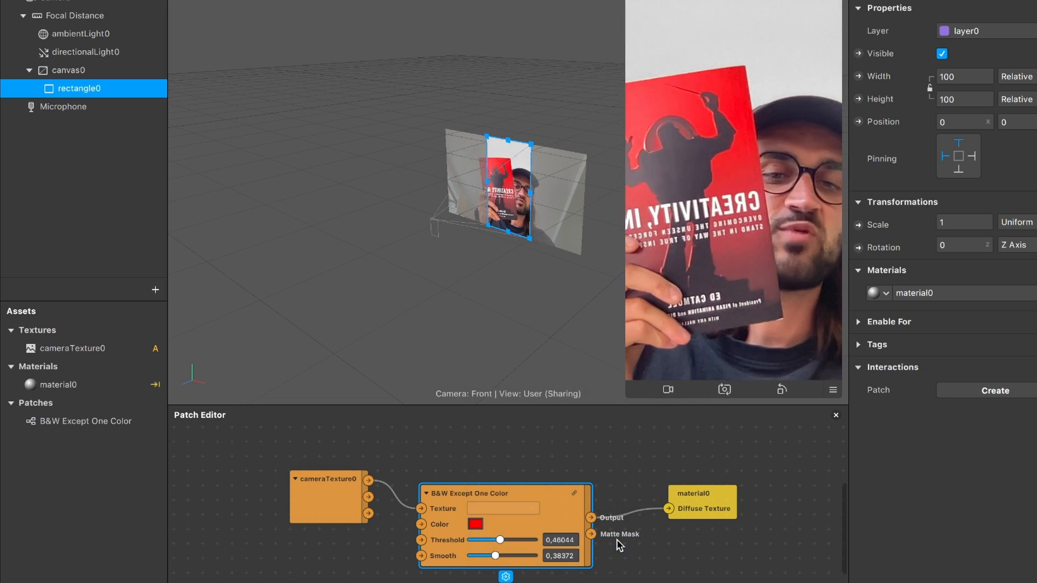